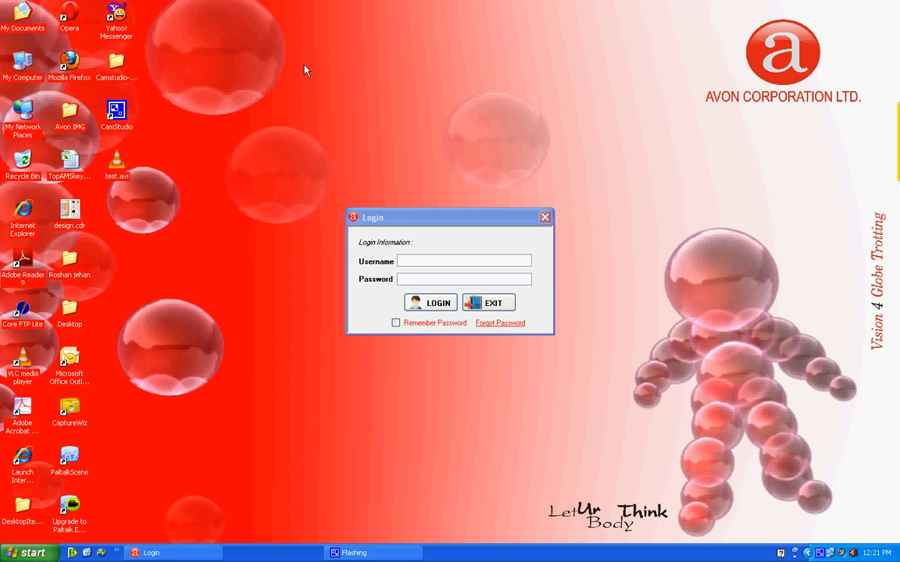
# - Enter the sign-in username in the Username box and the masked password in the Login dialog
pyautogui.click(464, 259)
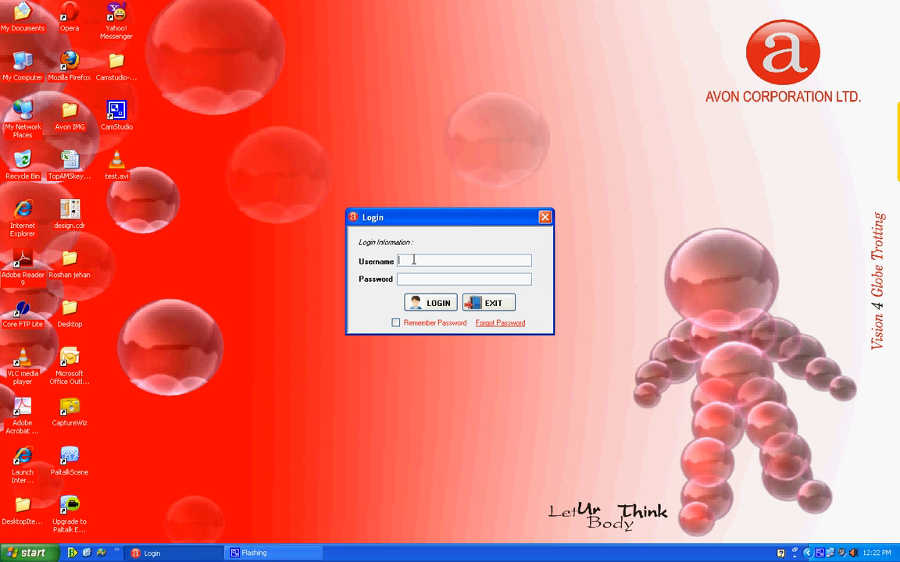
pyautogui.write('avi')
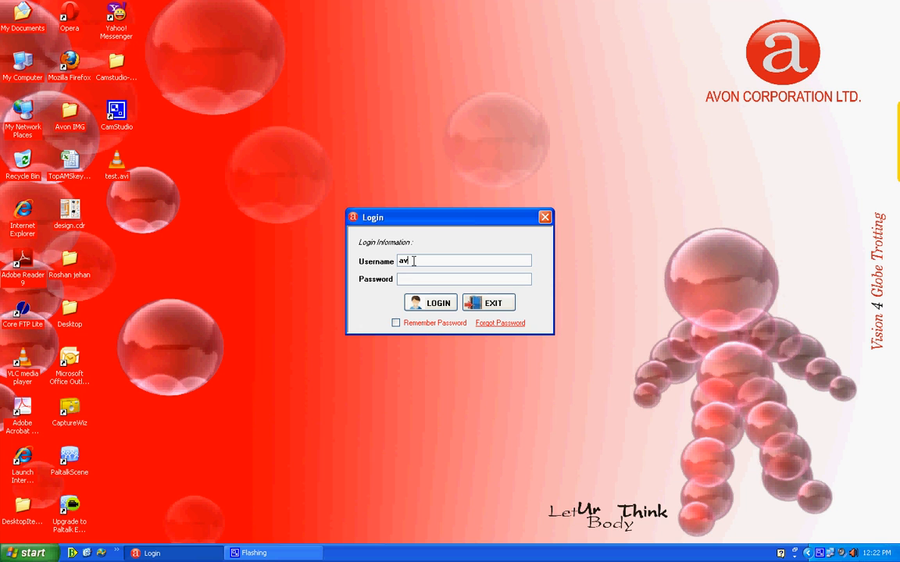
pyautogui.write('on')
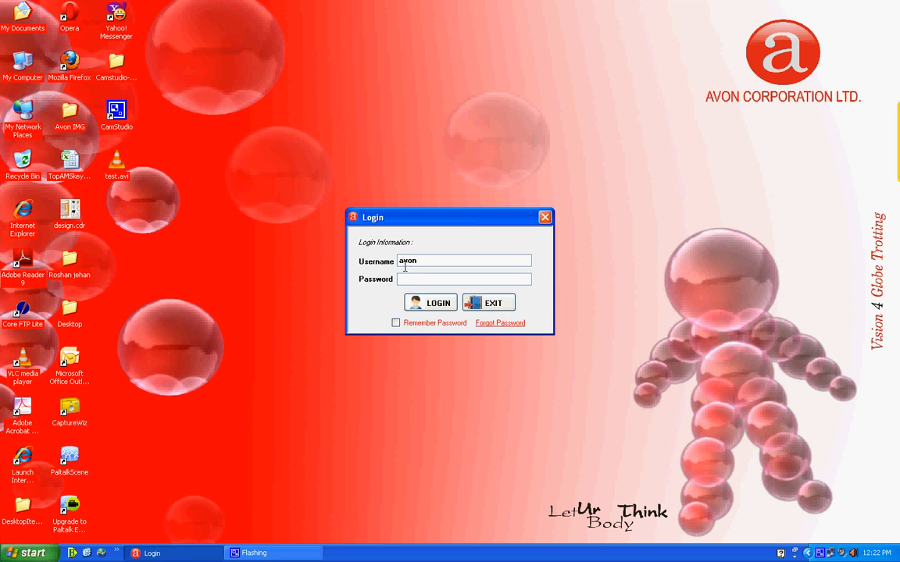
pyautogui.write('1')
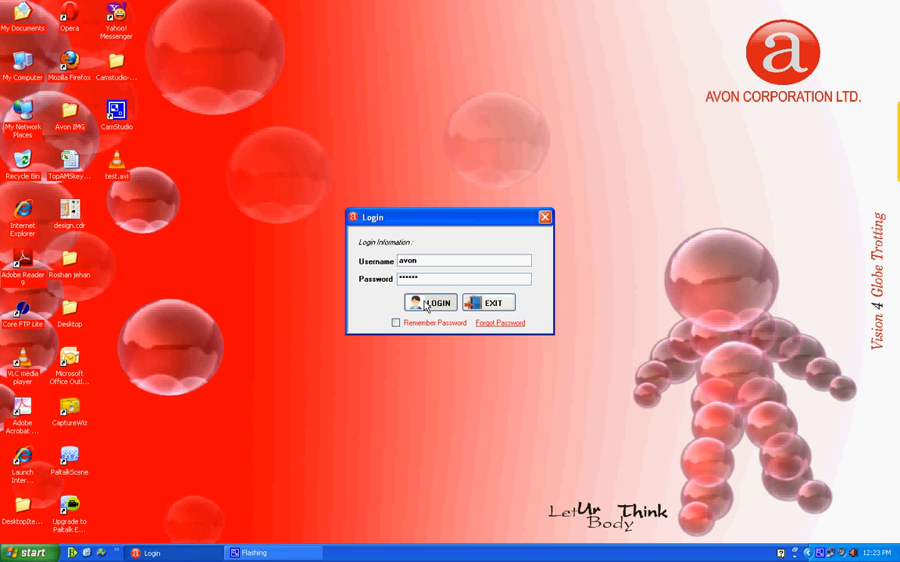
# - Sign in with LOGIN and expand the AVON group to list the agent computers by department
pyautogui.click(430, 303)
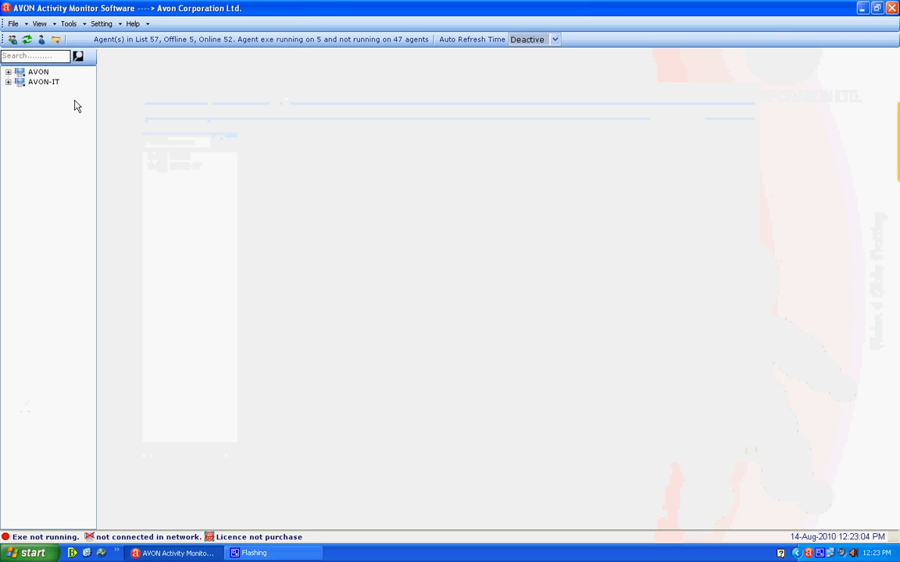
pyautogui.click(8, 72)
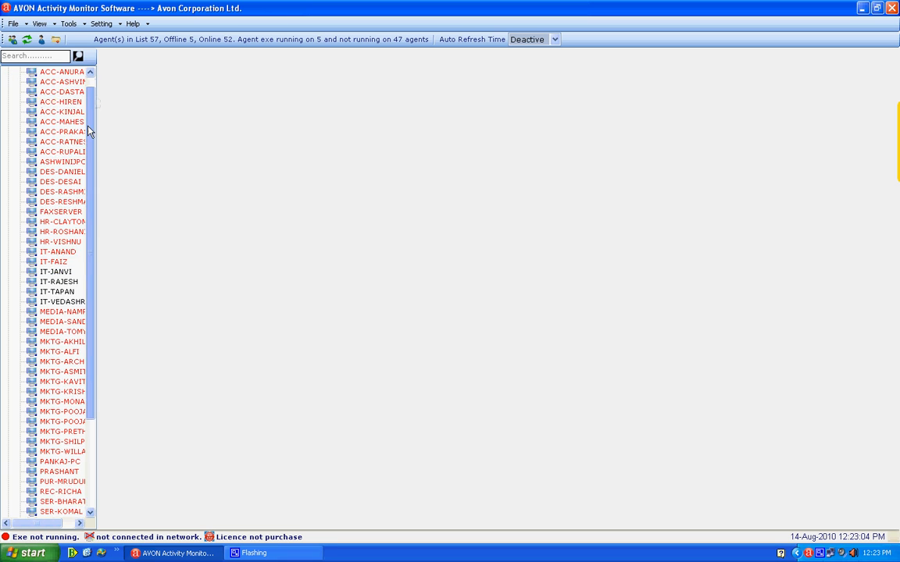
pyautogui.scroll(-3)
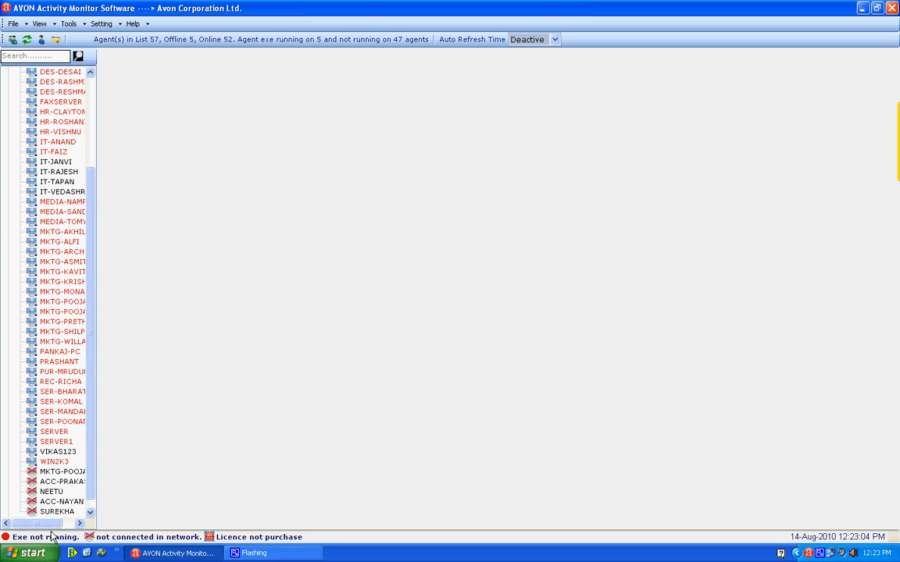
pyautogui.moveTo(117, 543)
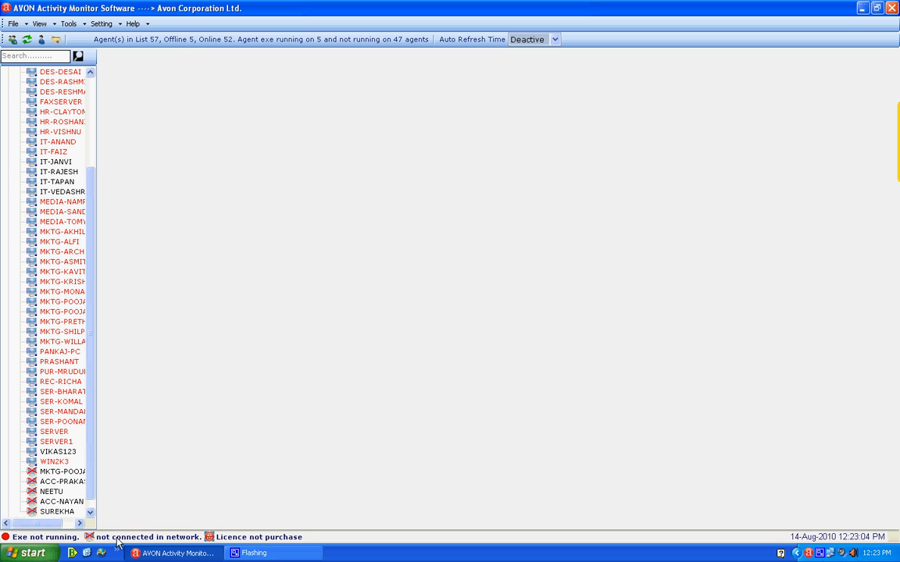
pyautogui.moveTo(131, 540)
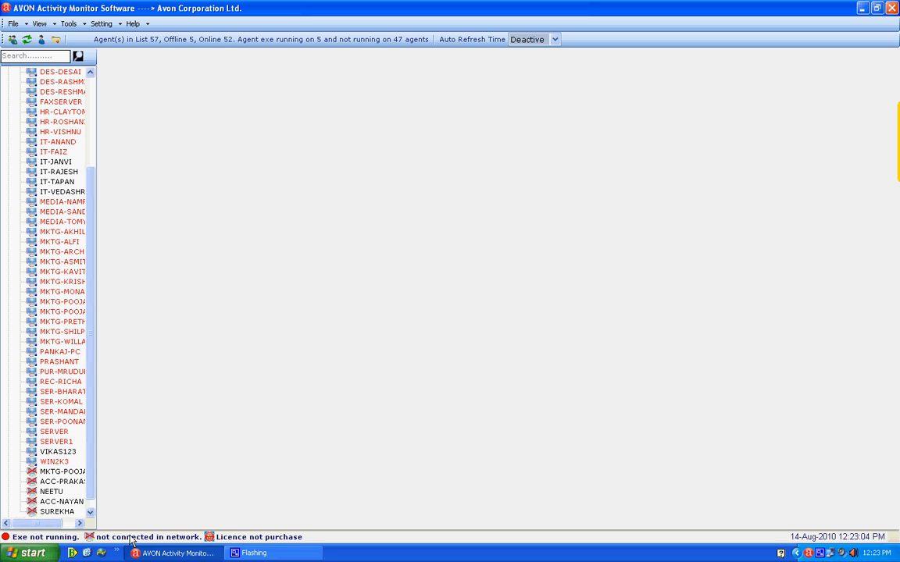
pyautogui.moveTo(144, 534)
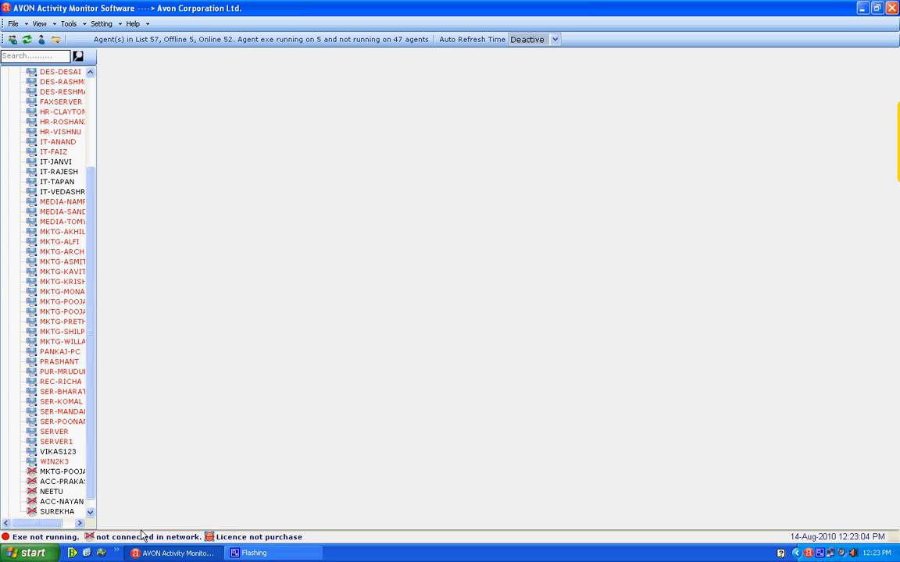
pyautogui.moveTo(193, 540)
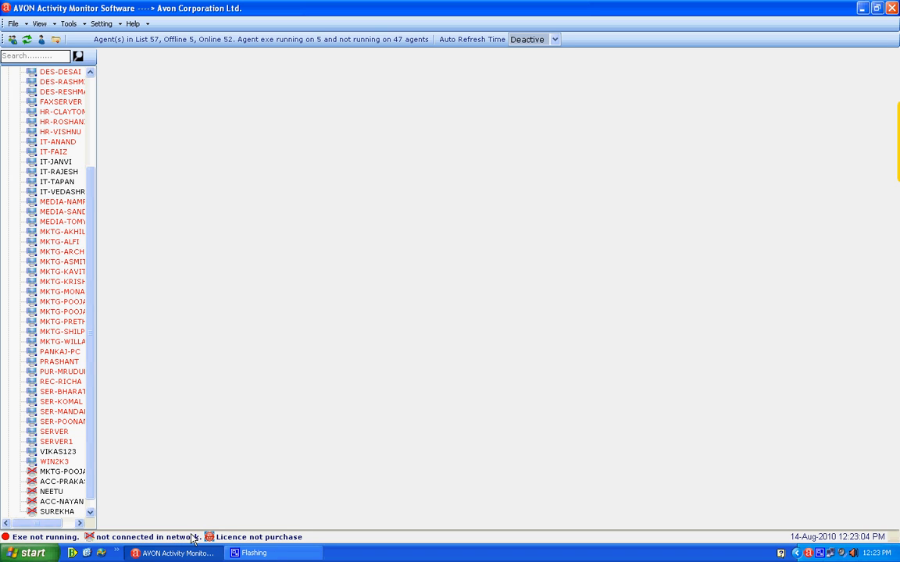
pyautogui.moveTo(234, 534)
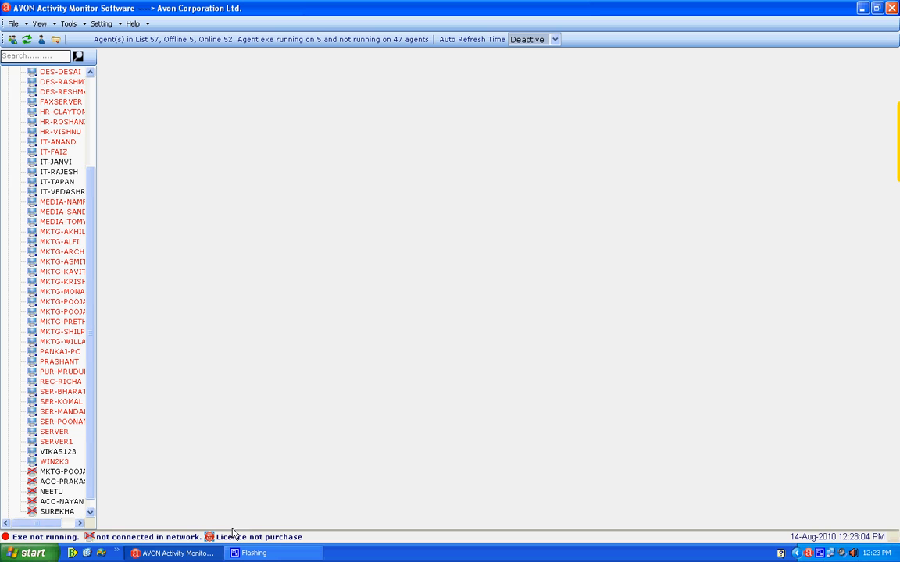
pyautogui.moveTo(267, 541)
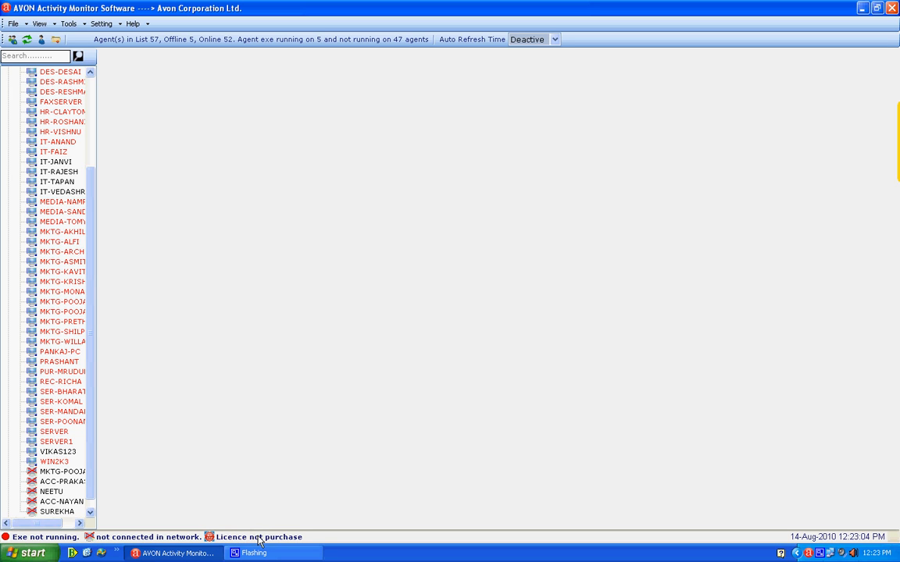
pyautogui.moveTo(75, 194)
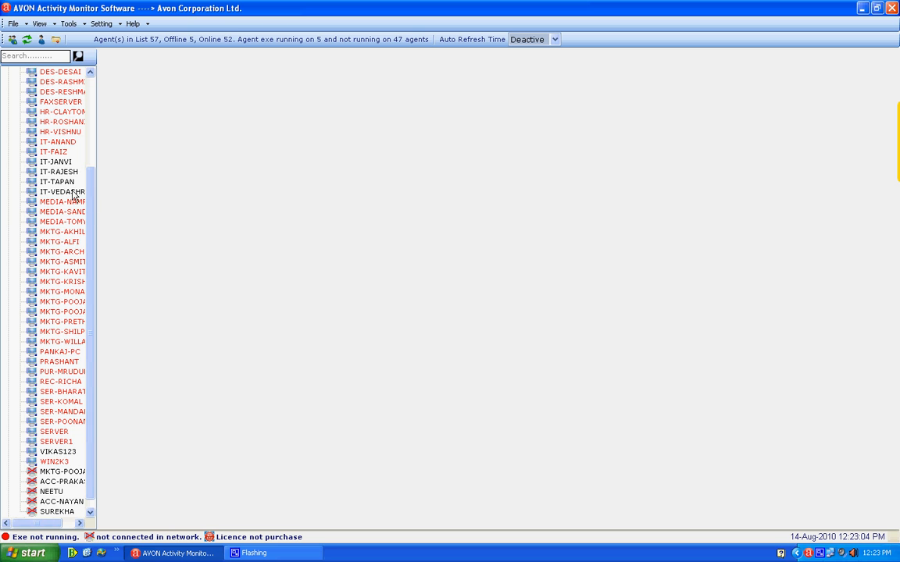
pyautogui.moveTo(53, 164)
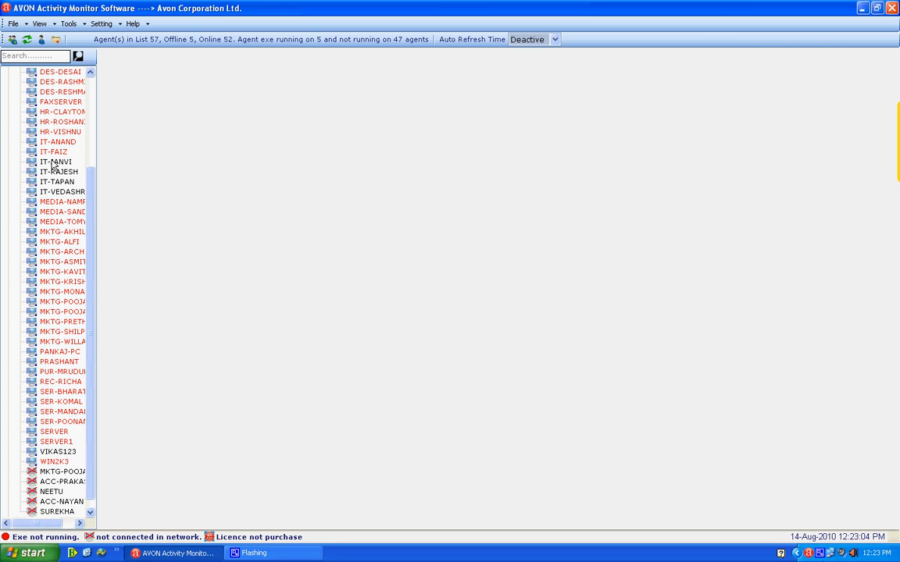
# - Load one IT agent's configuration details: OS, hardware, uptime and installed software
pyautogui.click(56, 161)
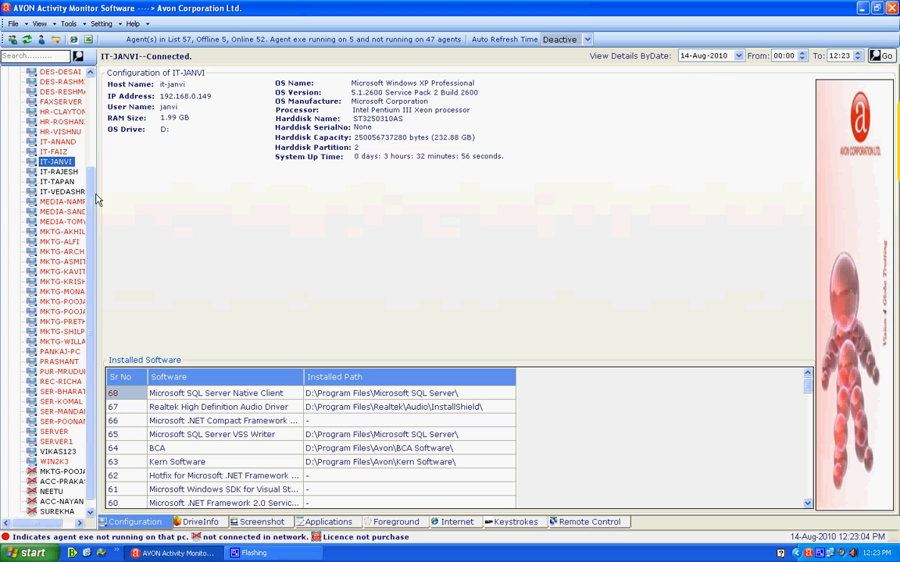
pyautogui.moveTo(115, 118)
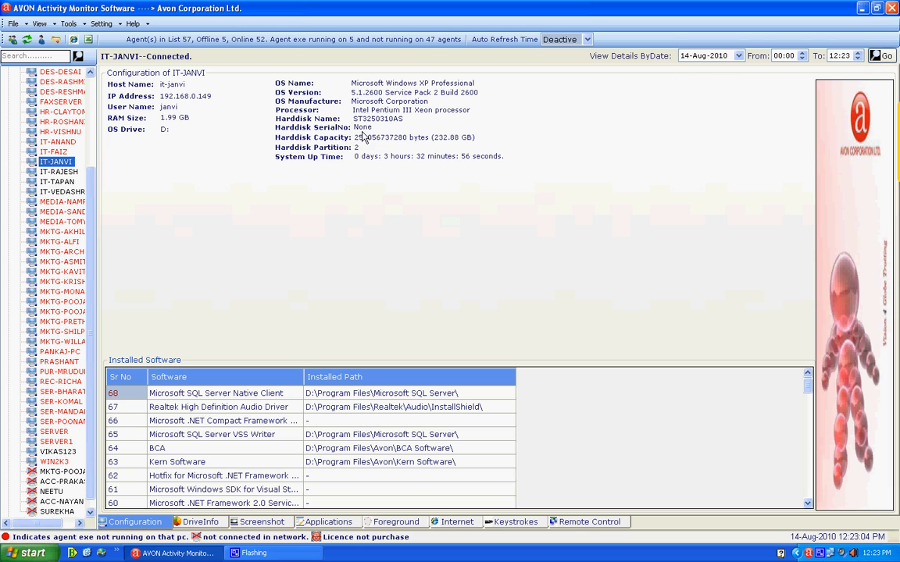
pyautogui.moveTo(180, 456)
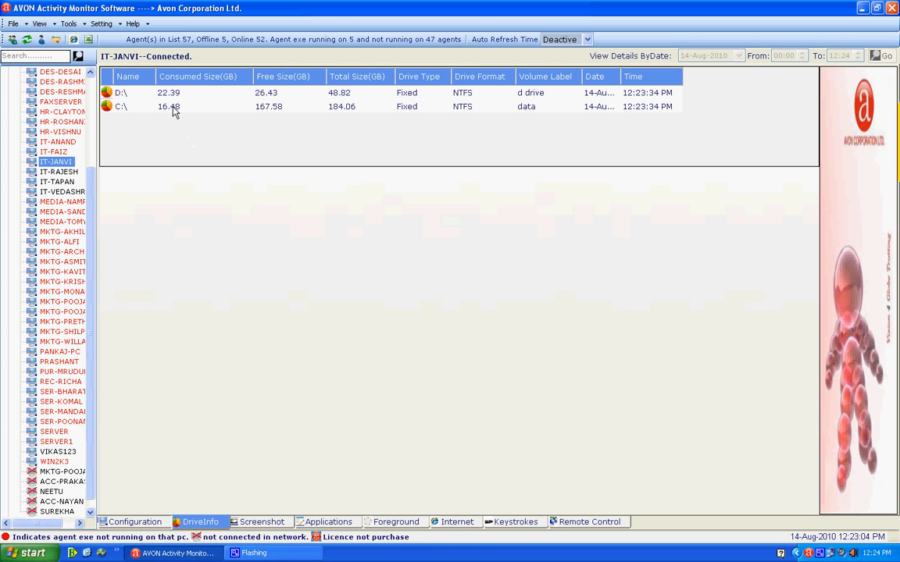
pyautogui.moveTo(291, 95)
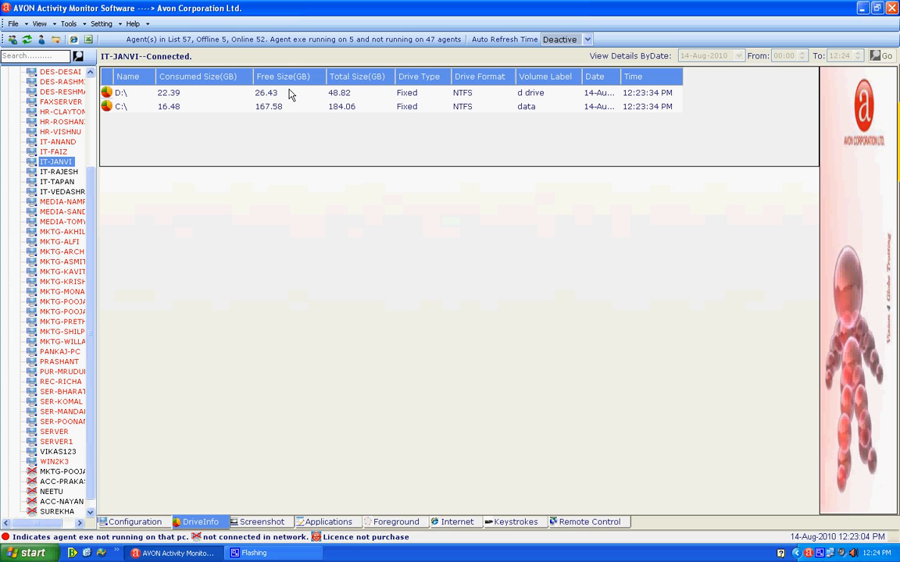
pyautogui.moveTo(362, 101)
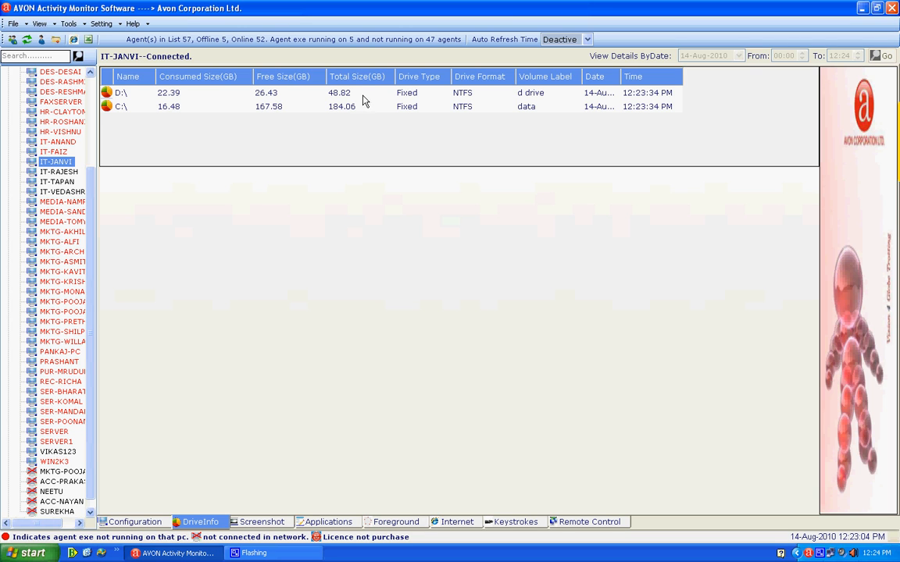
pyautogui.moveTo(443, 109)
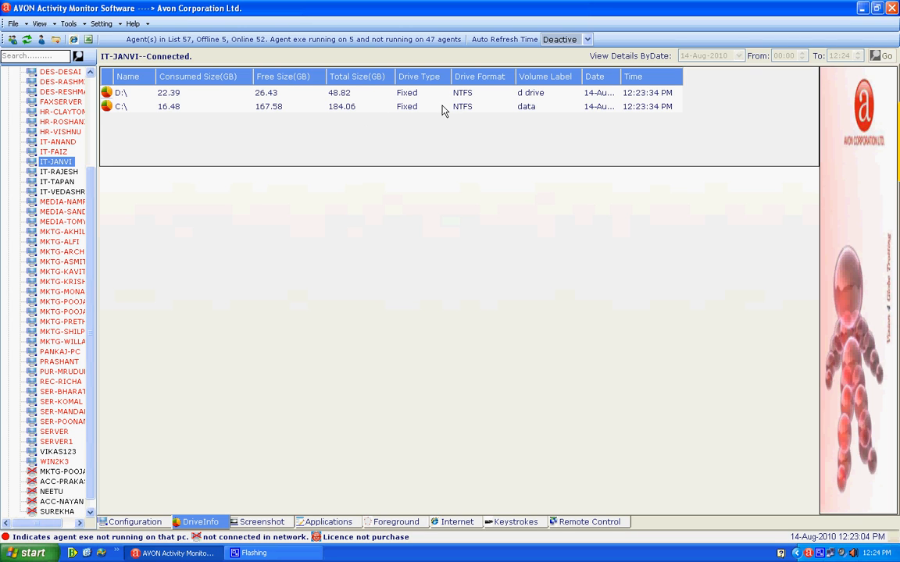
pyautogui.moveTo(453, 175)
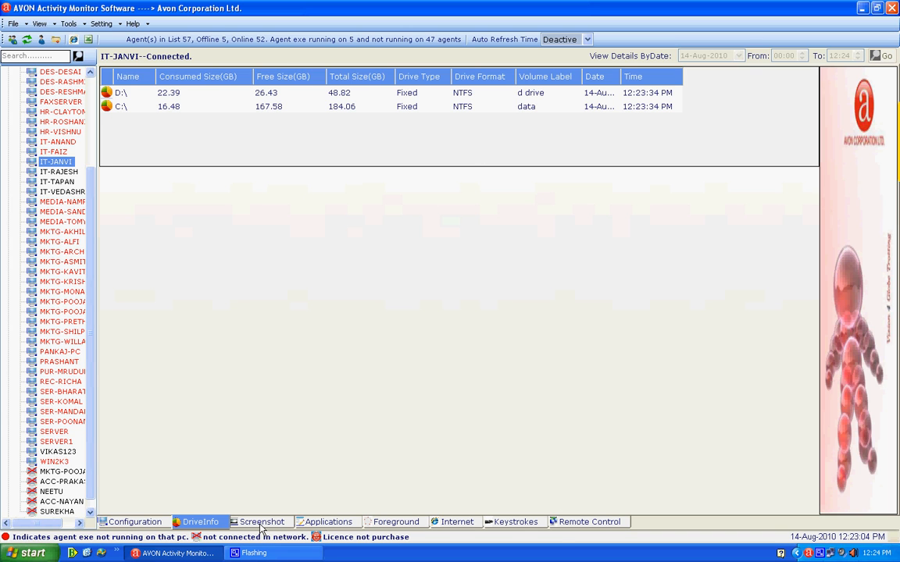
# - View IT-JANVI's captured screenshots for the 14th, then its foreground window activity
pyautogui.click(263, 521)
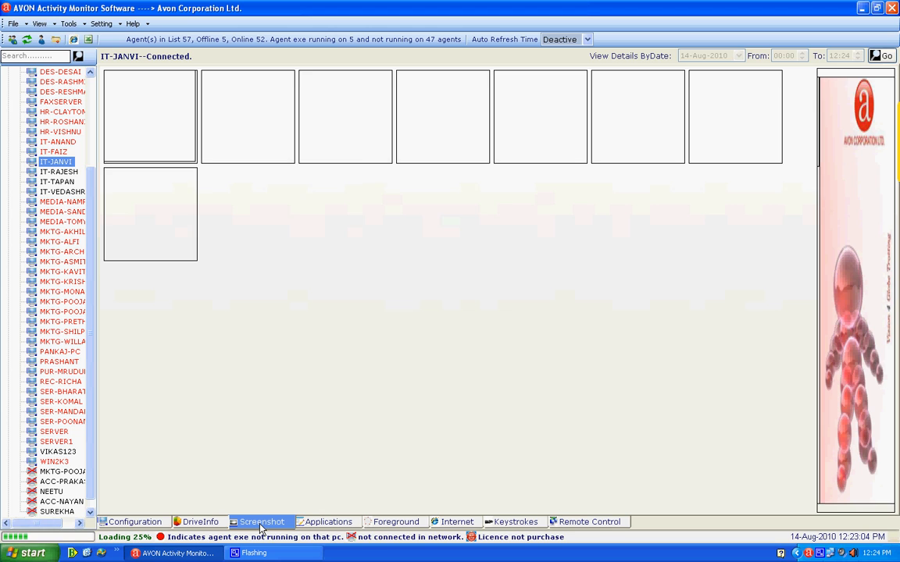
pyautogui.click(261, 521)
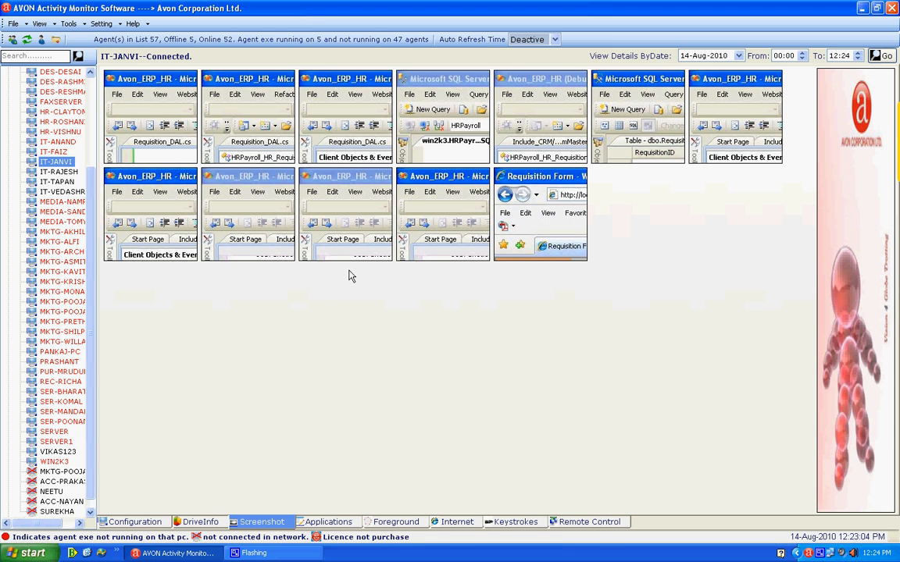
pyautogui.moveTo(397, 136)
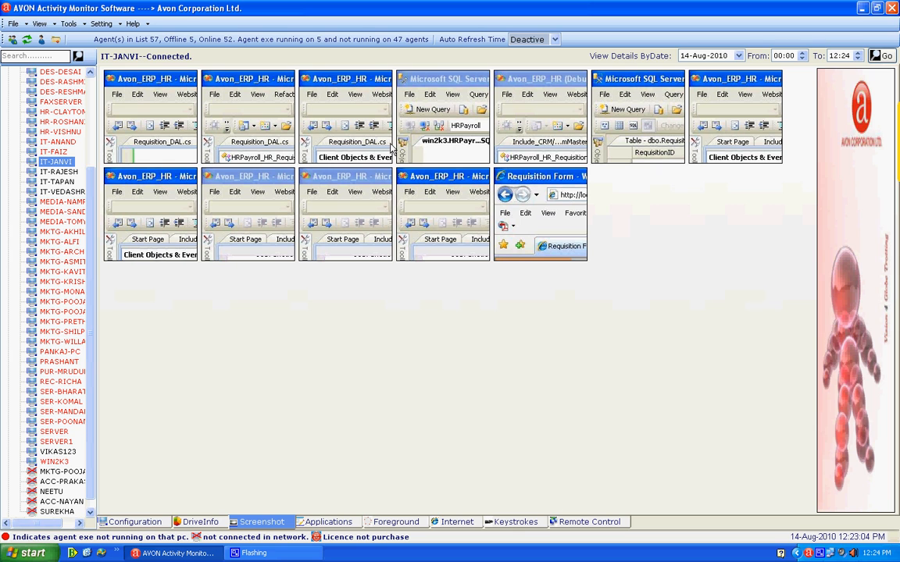
pyautogui.click(737, 57)
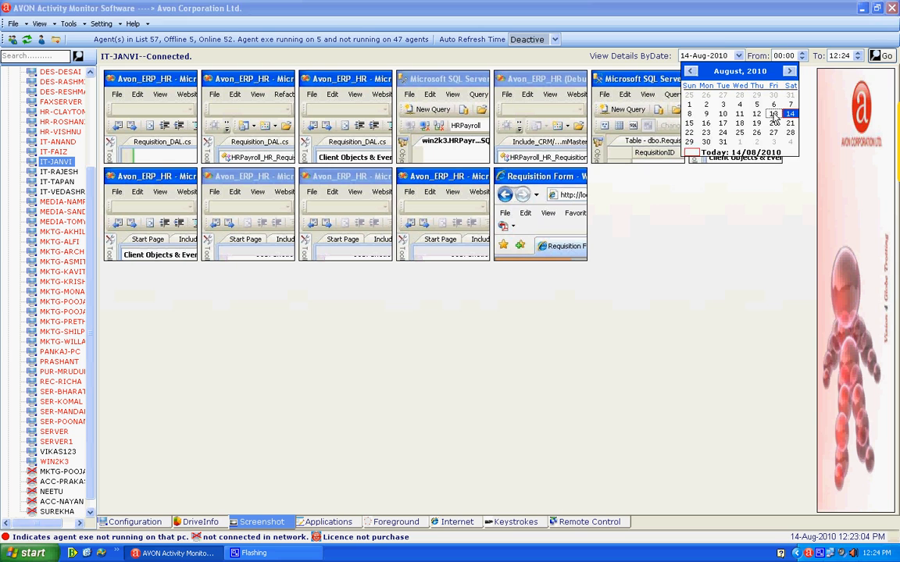
pyautogui.click(773, 113)
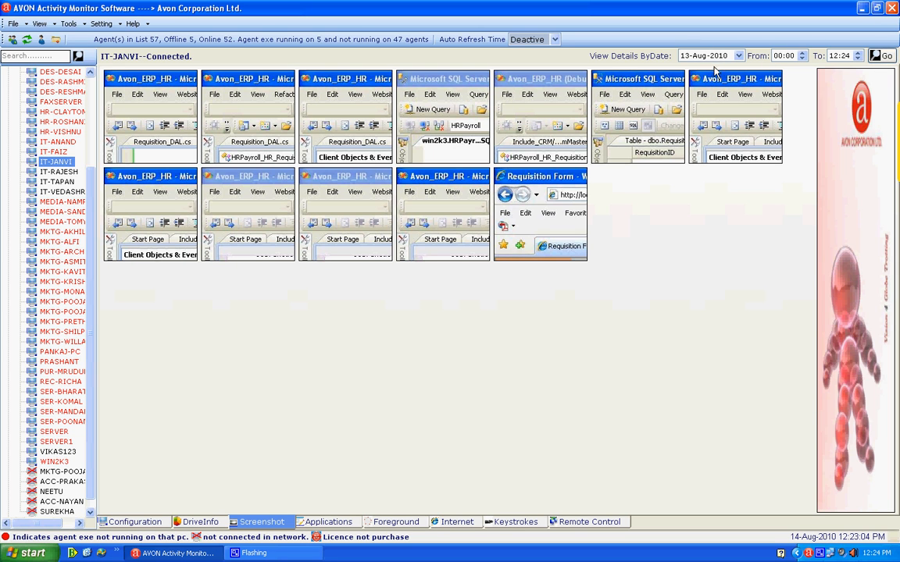
pyautogui.moveTo(414, 522)
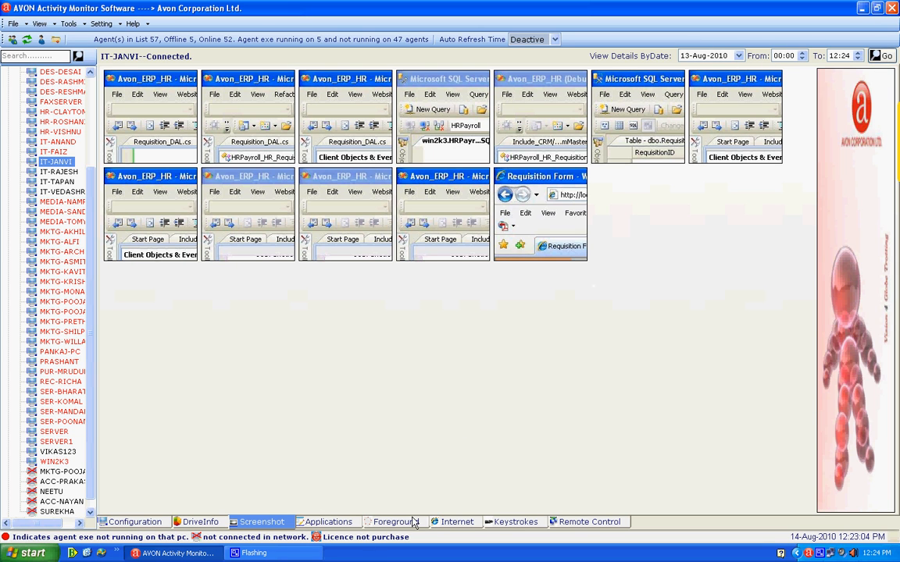
pyautogui.click(328, 522)
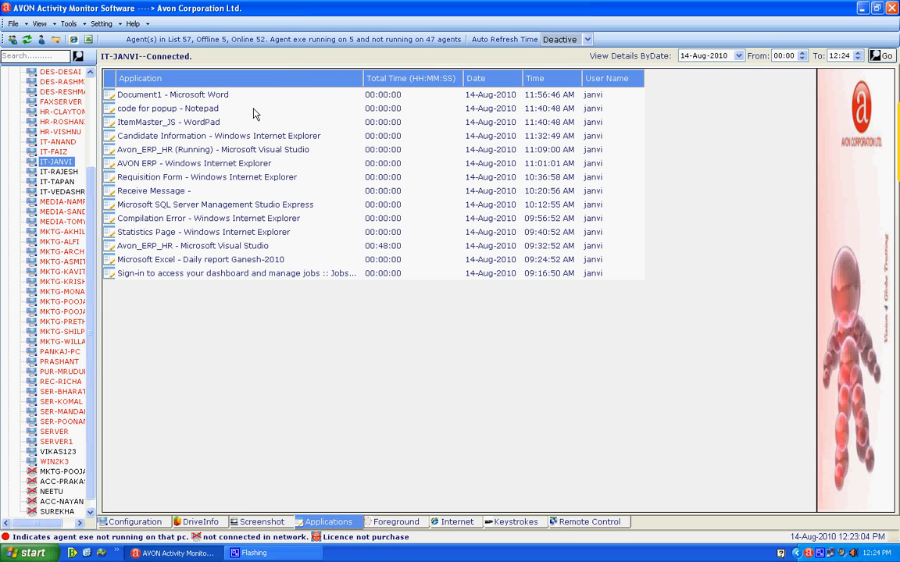
pyautogui.moveTo(253, 161)
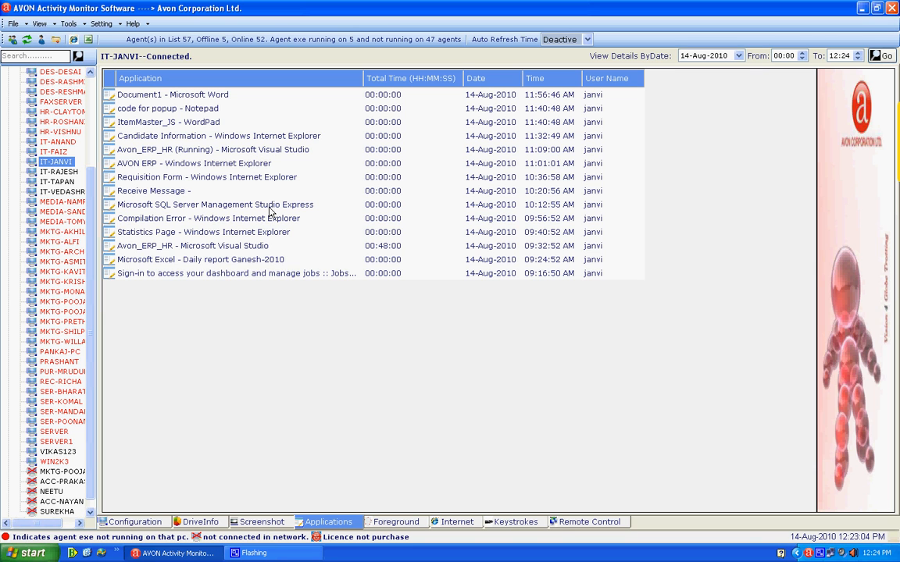
# - Kill a selected running process on IT-JANVI and acknowledge the success message
pyautogui.click(395, 521)
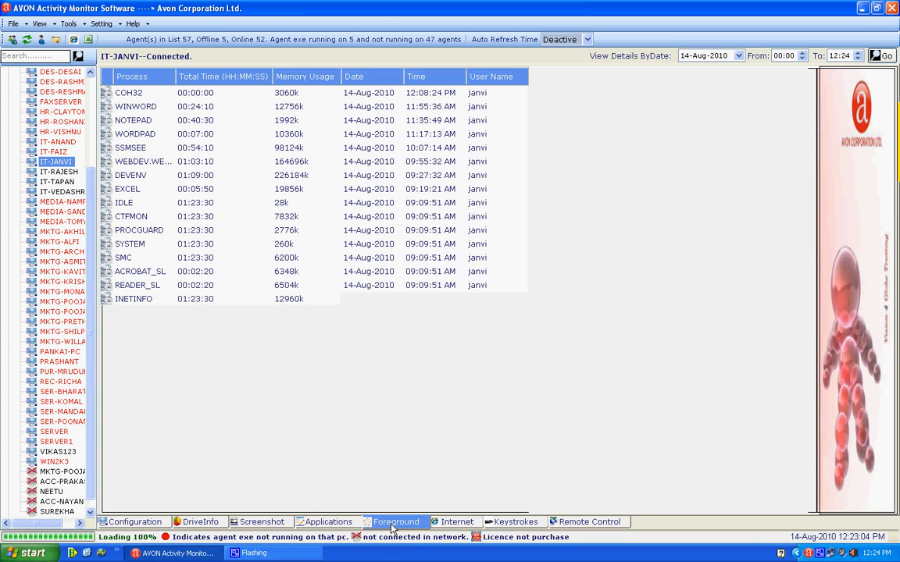
pyautogui.click(397, 522)
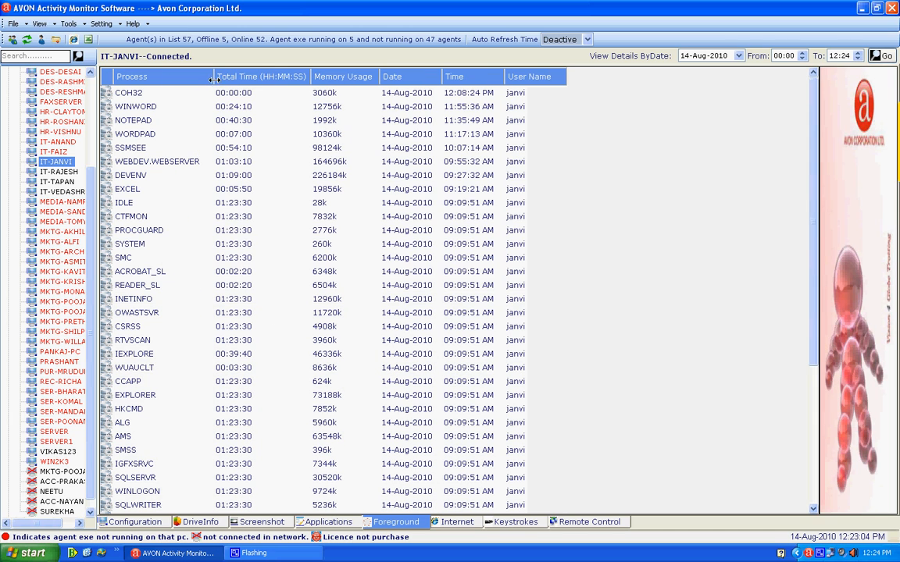
pyautogui.click(156, 106)
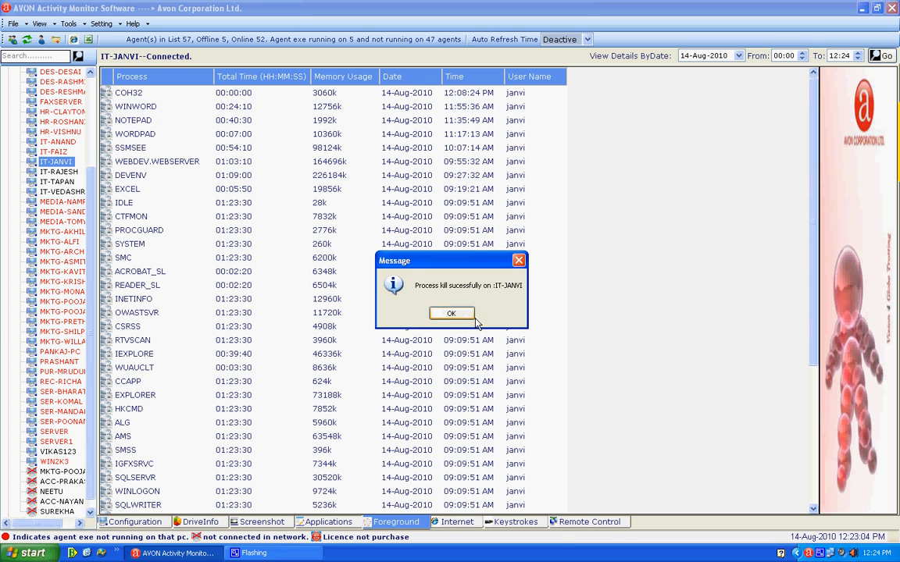
pyautogui.click(451, 312)
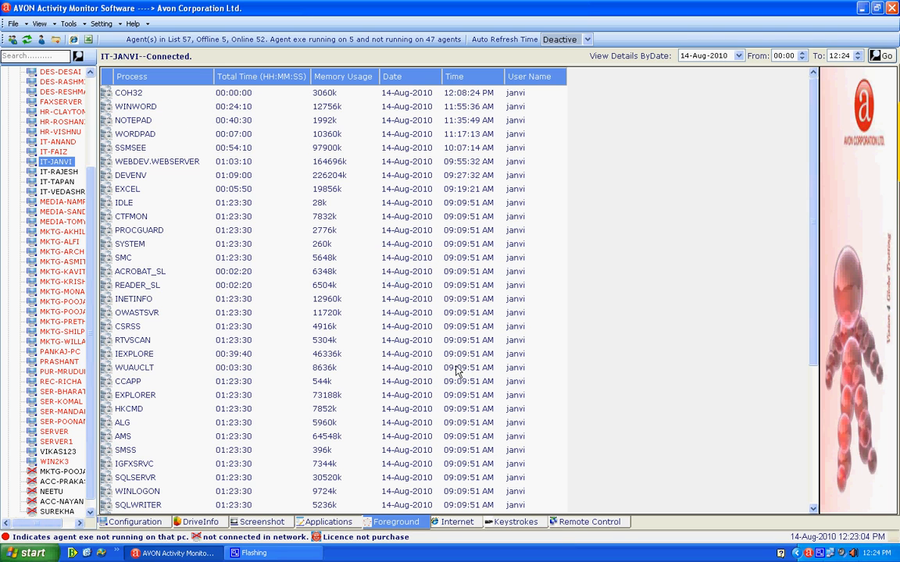
# - Show IT-JANVI's visited web addresses with page titles, total time, date and user
pyautogui.click(456, 522)
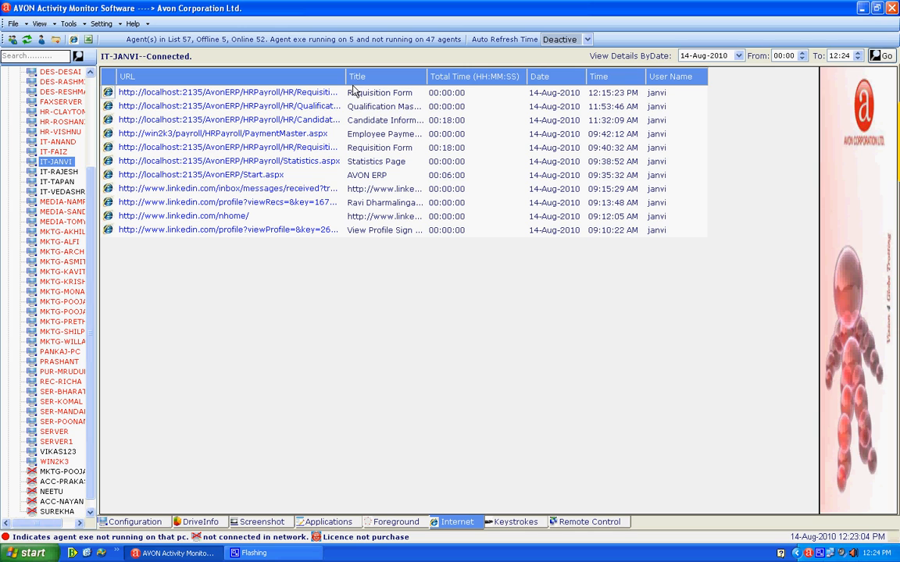
pyautogui.moveTo(502, 544)
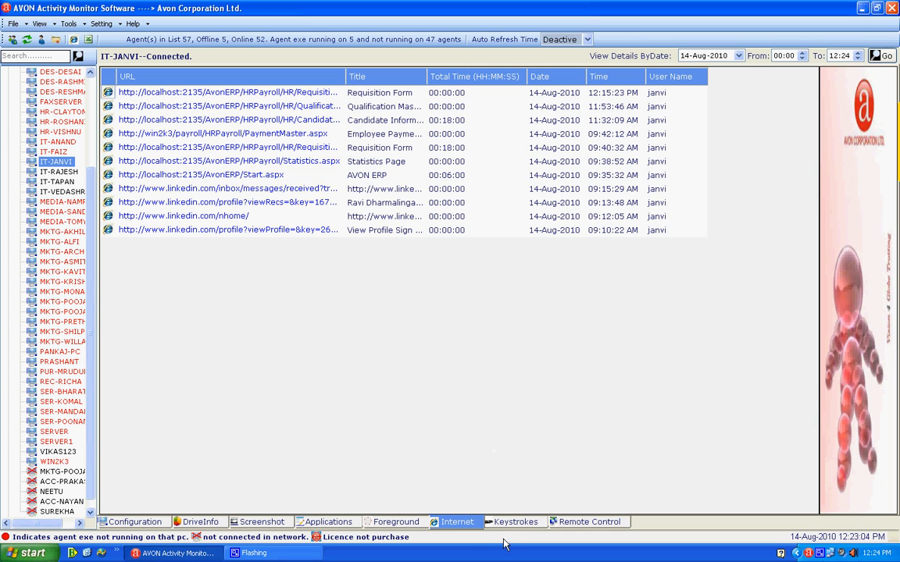
# - Show IT-JANVI's keystroke log with the Real Time option selected
pyautogui.click(515, 521)
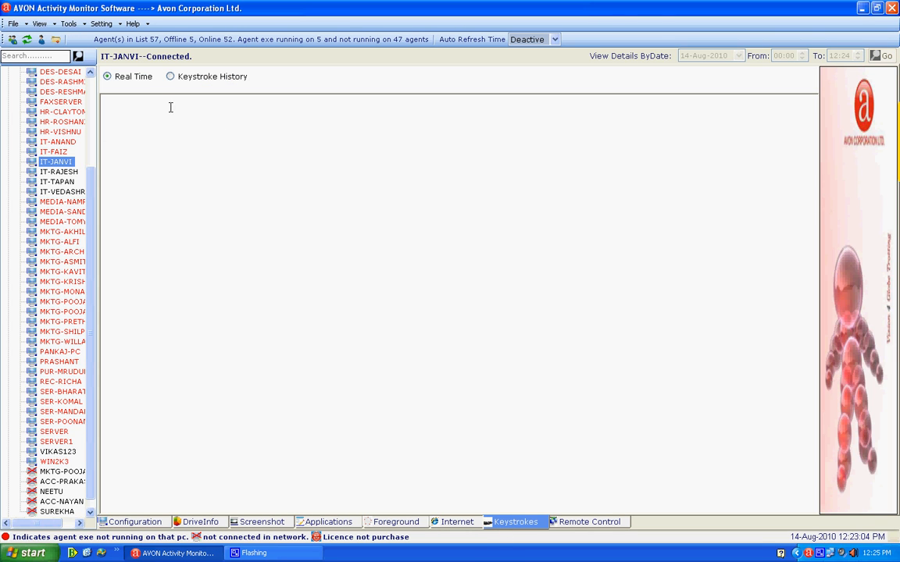
pyautogui.moveTo(132, 113)
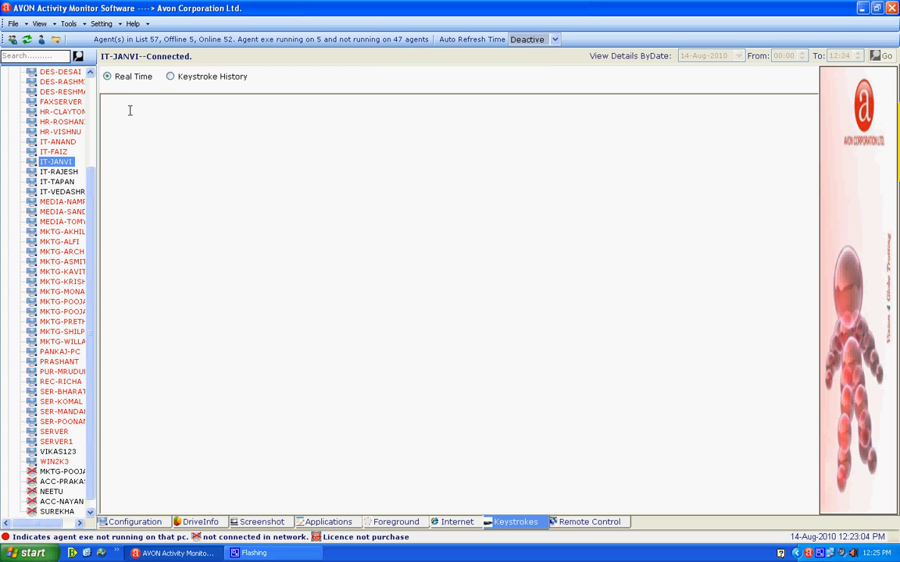
pyautogui.moveTo(155, 102)
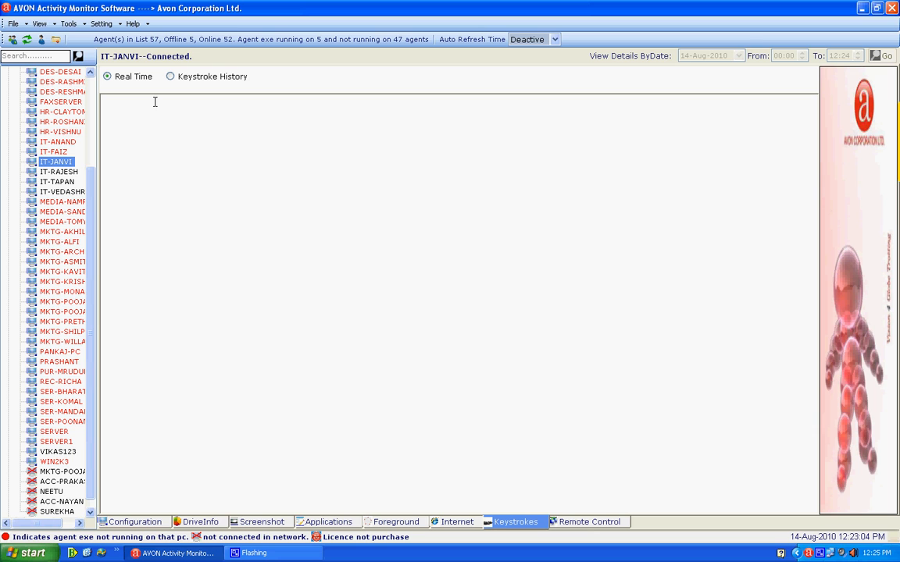
pyautogui.moveTo(245, 178)
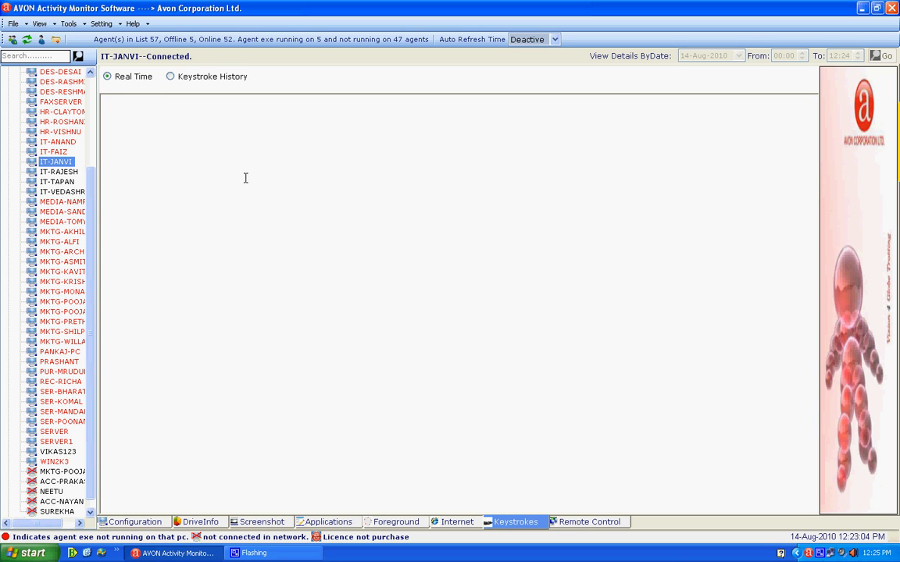
# - Show the Remote Control panel, browse for a source file to copy, and cancel the Open dialog
pyautogui.click(587, 521)
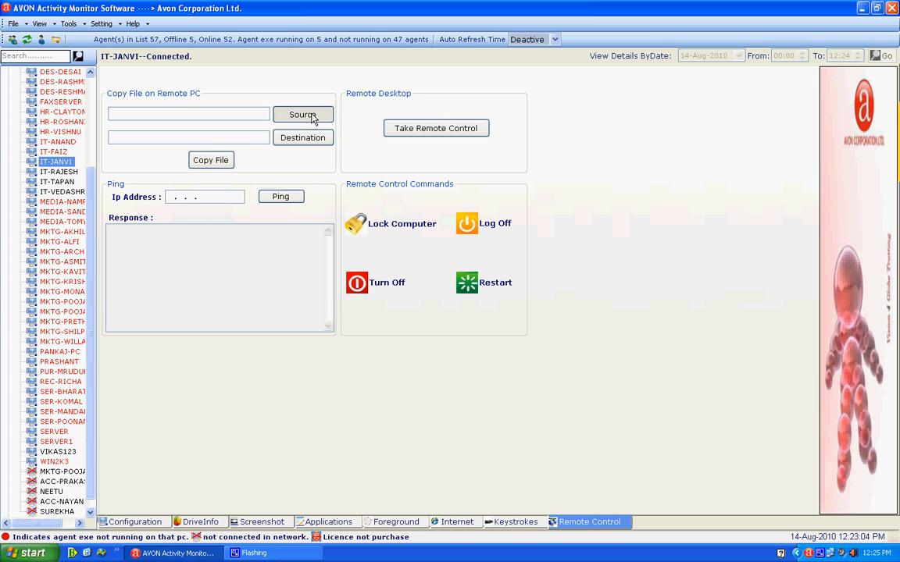
pyautogui.click(303, 116)
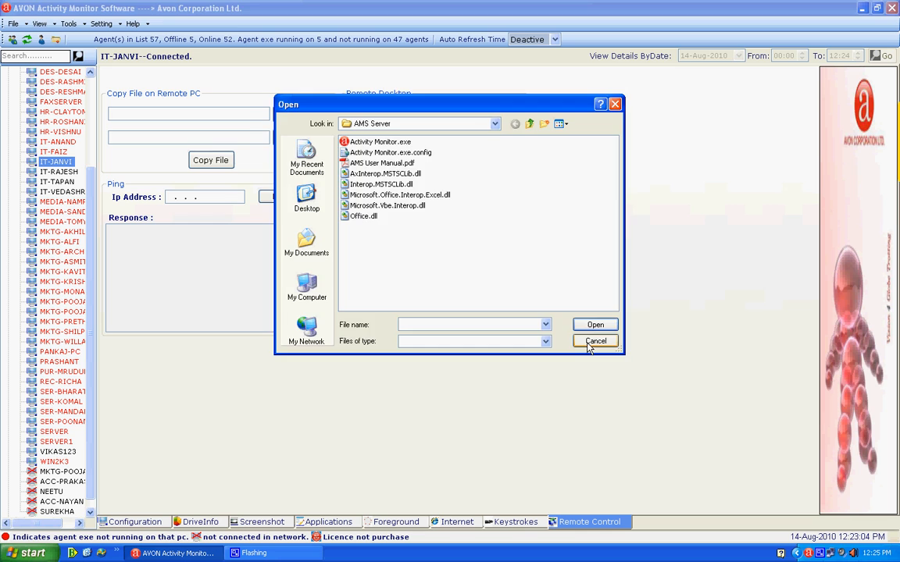
pyautogui.click(594, 340)
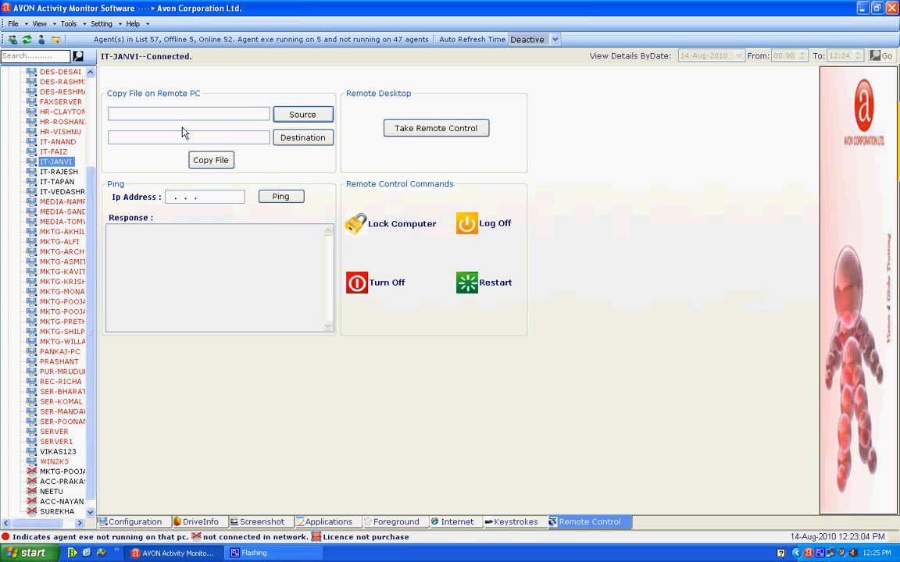
pyautogui.moveTo(436, 128)
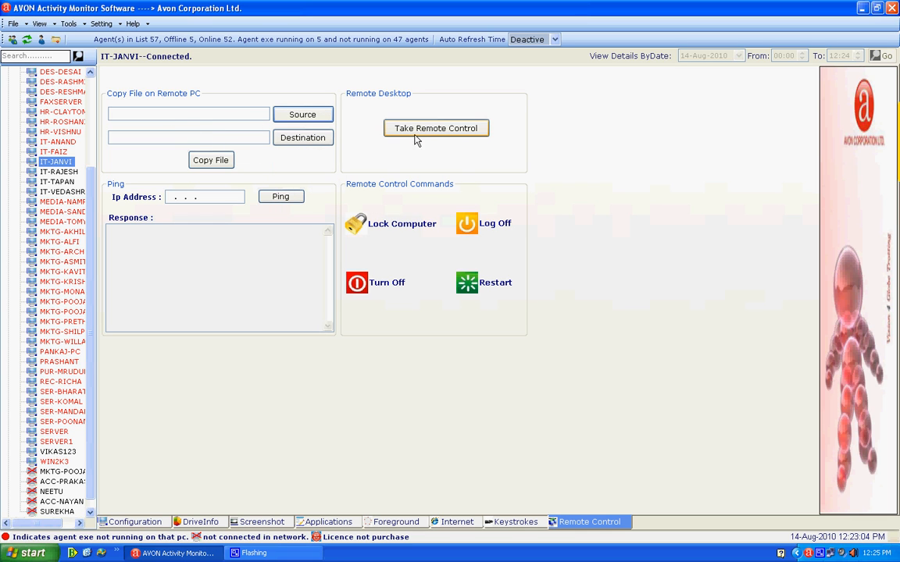
pyautogui.moveTo(406, 134)
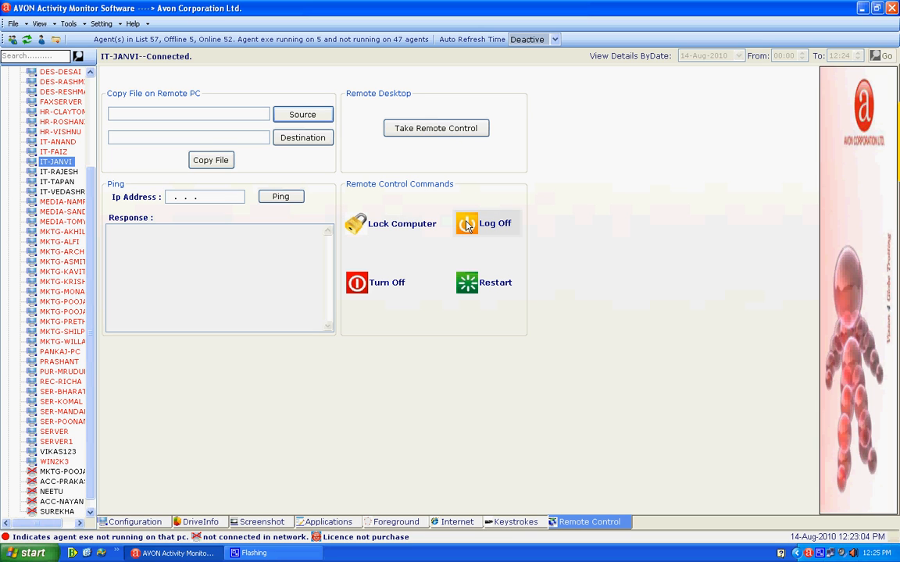
pyautogui.moveTo(472, 284)
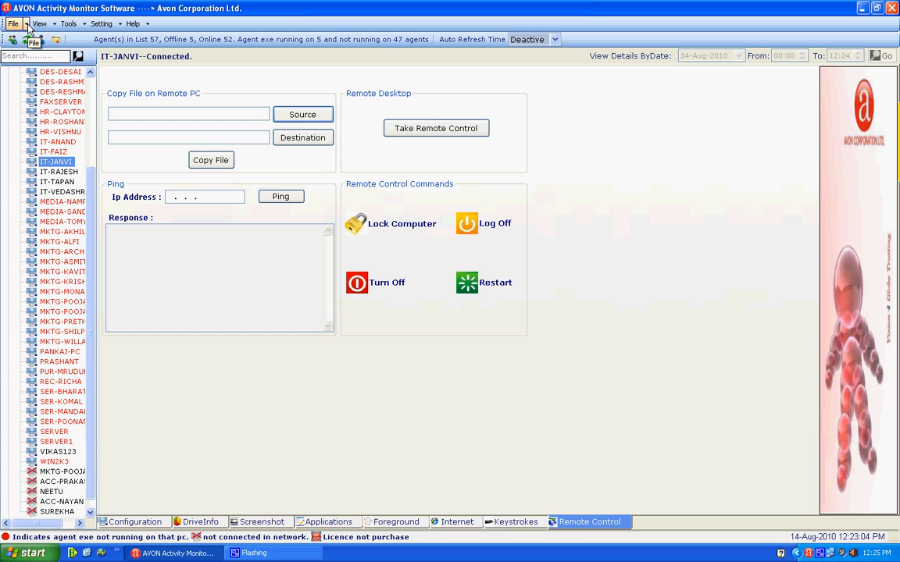
pyautogui.click(100, 24)
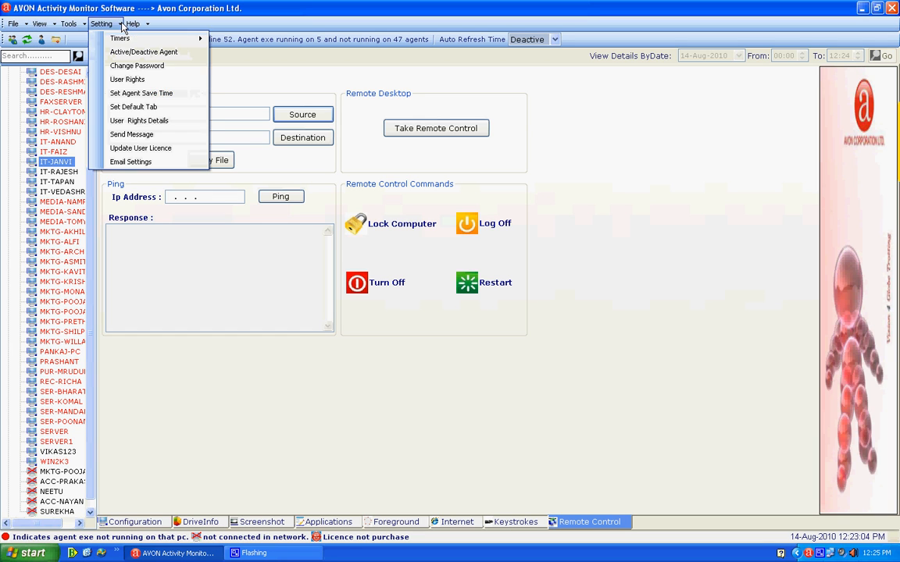
pyautogui.click(69, 24)
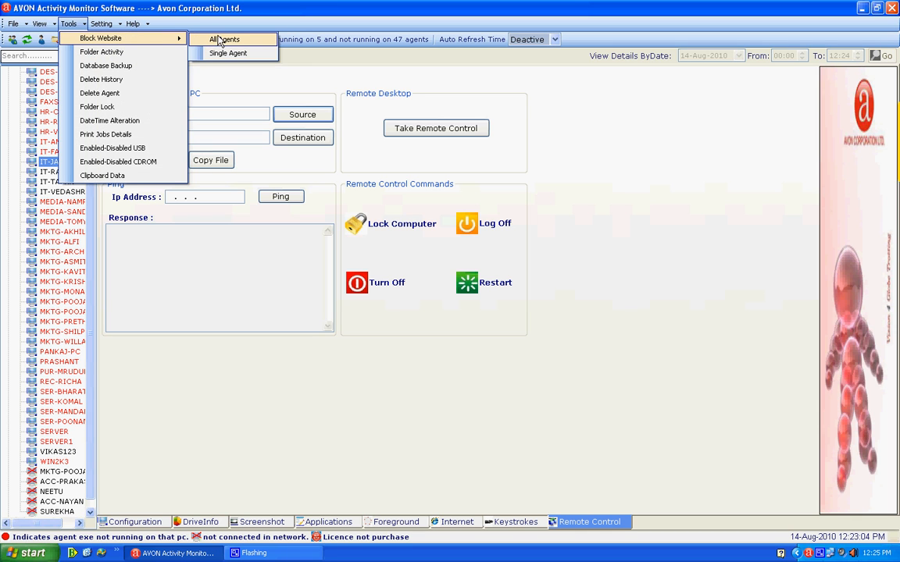
pyautogui.click(101, 52)
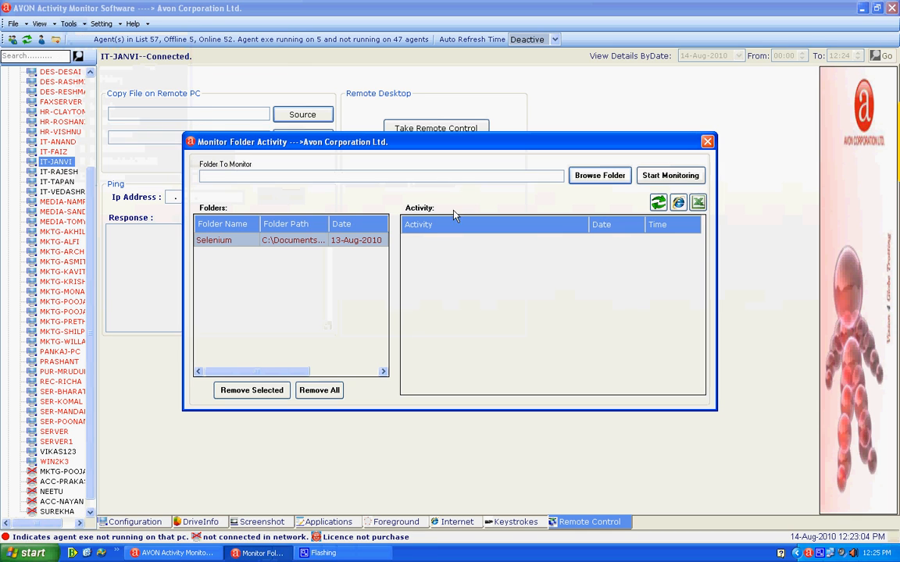
pyautogui.click(706, 140)
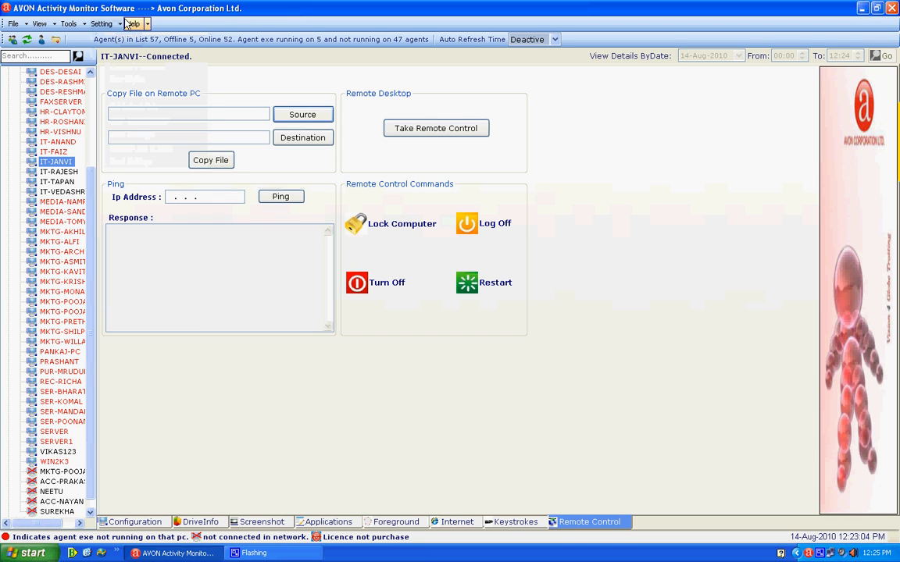
# - Show the Database Backup utility from the Tools menu, then return to the Tools menu
pyautogui.click(69, 24)
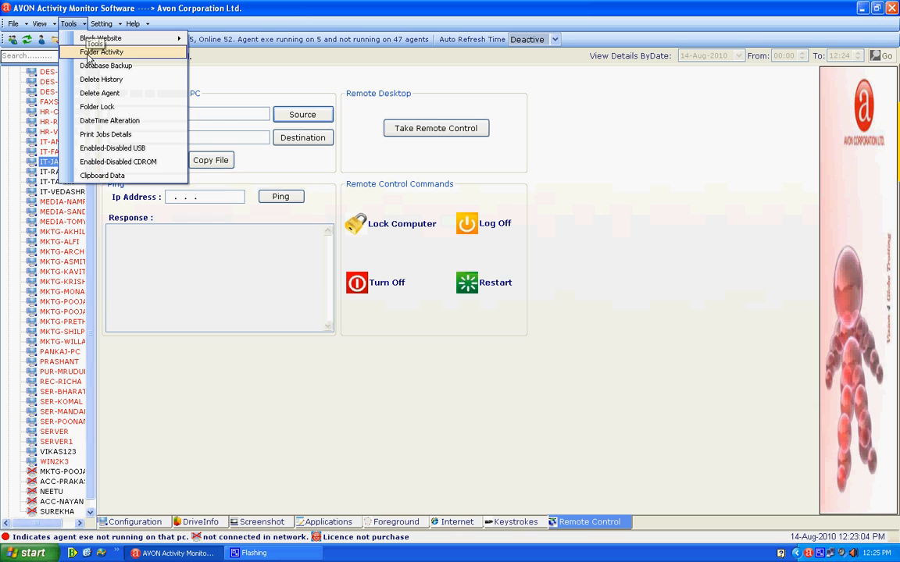
pyautogui.click(107, 65)
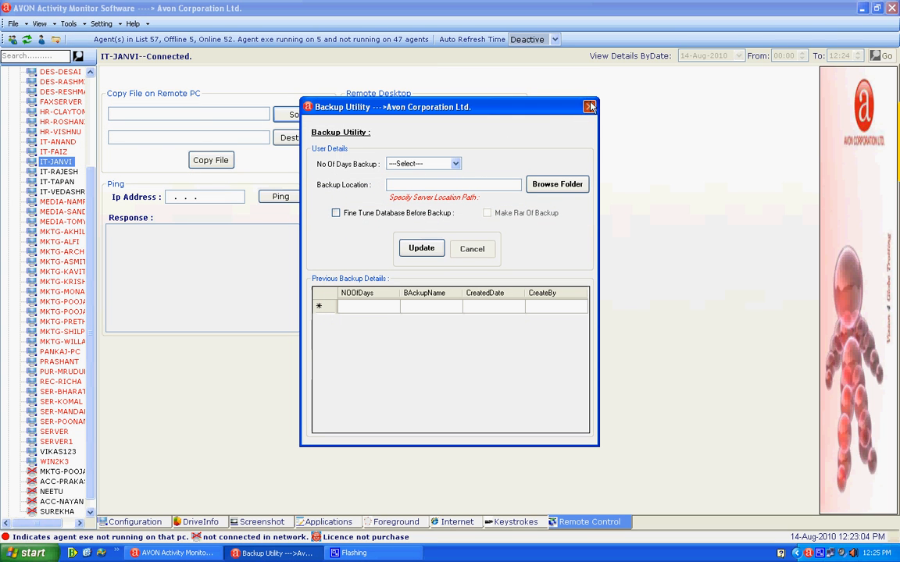
pyautogui.click(68, 24)
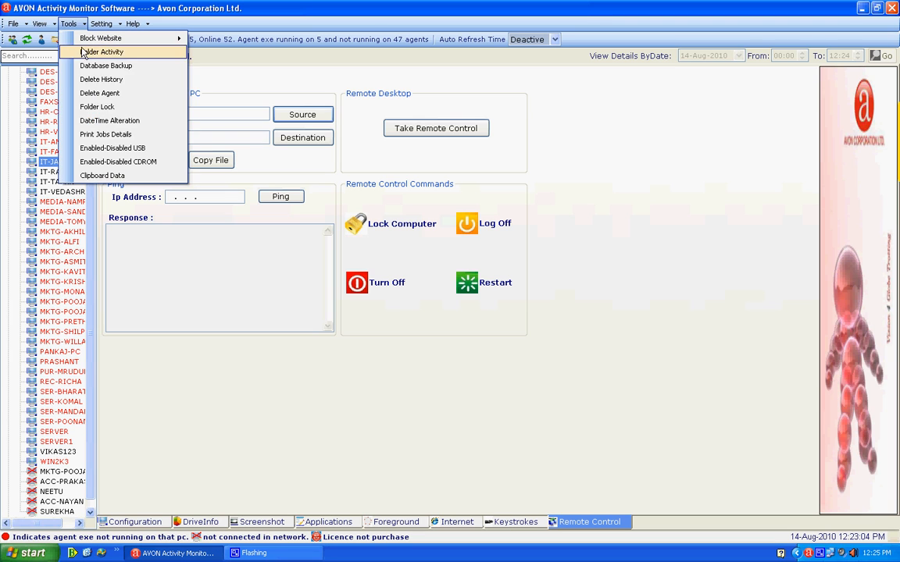
pyautogui.moveTo(106, 134)
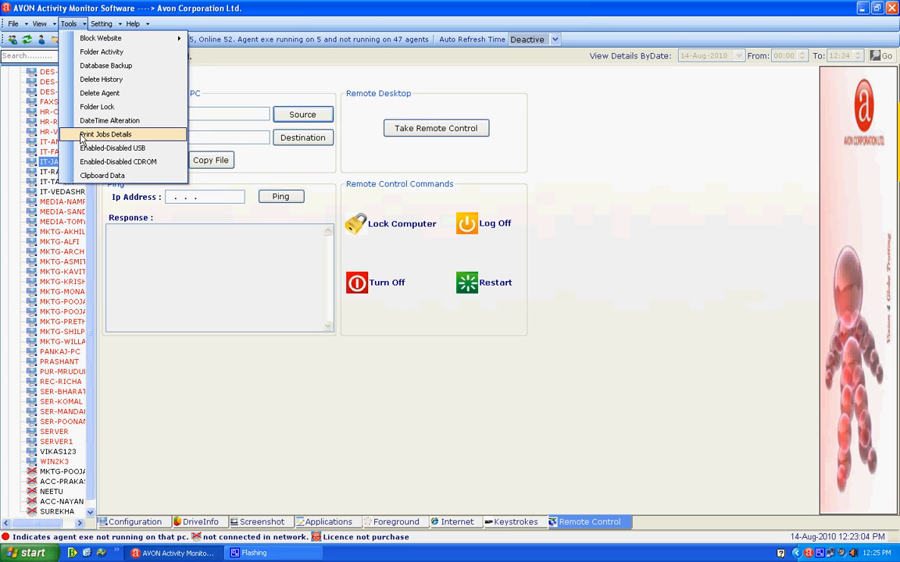
pyautogui.moveTo(112, 146)
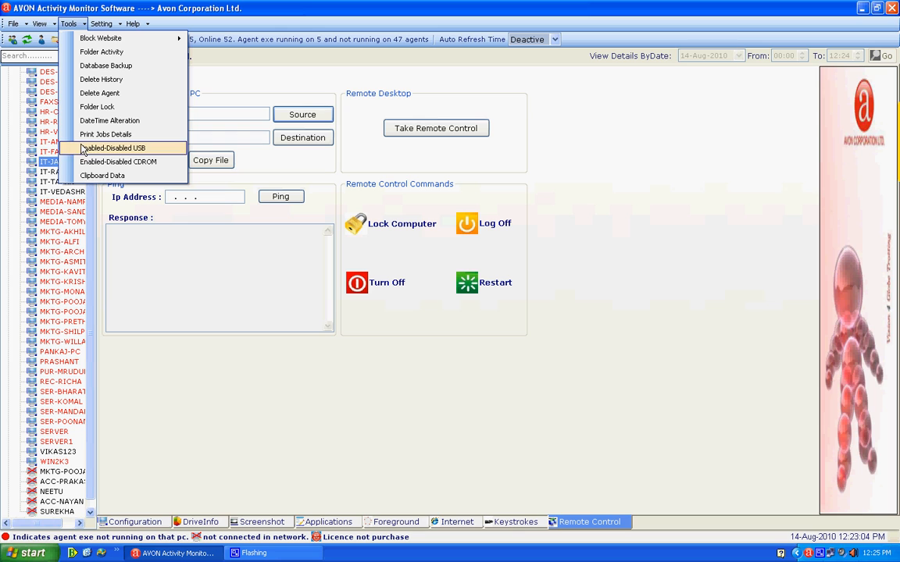
pyautogui.moveTo(119, 160)
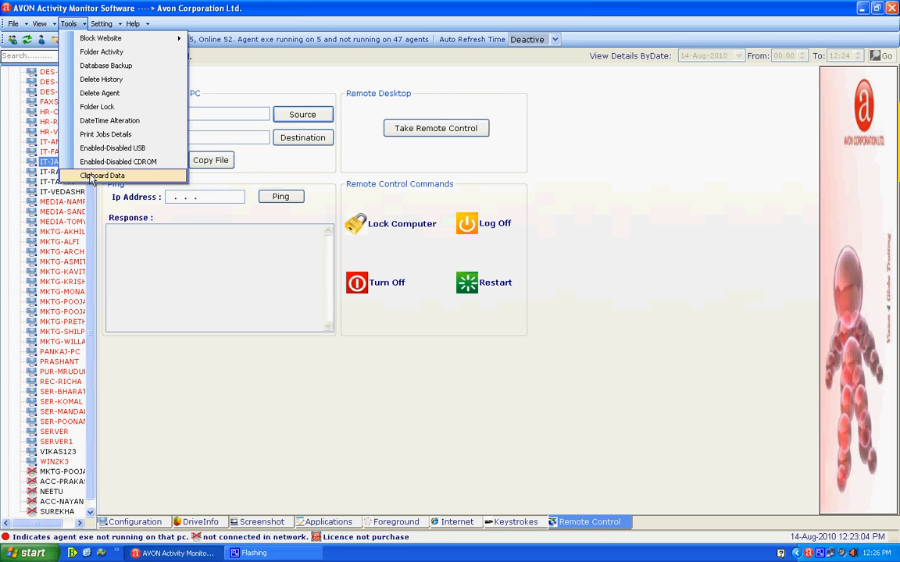
pyautogui.moveTo(118, 161)
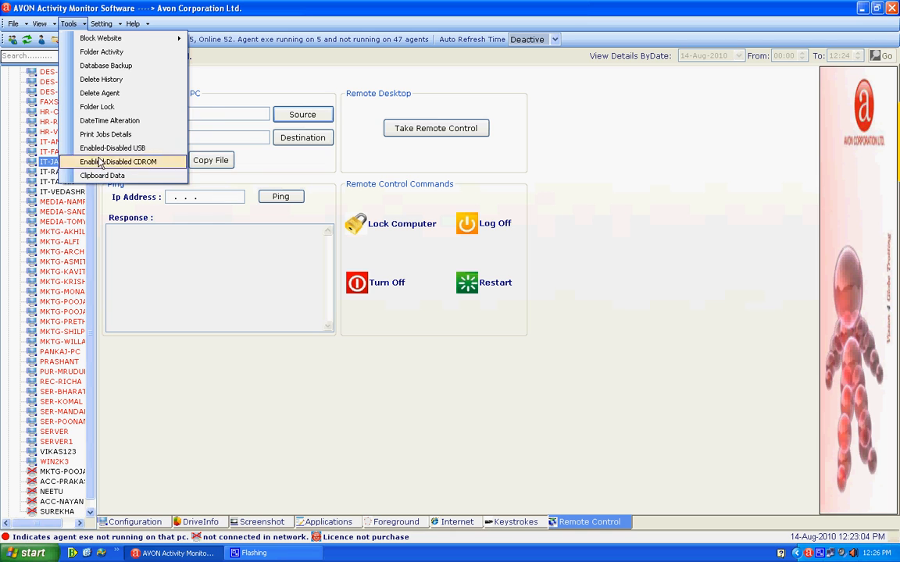